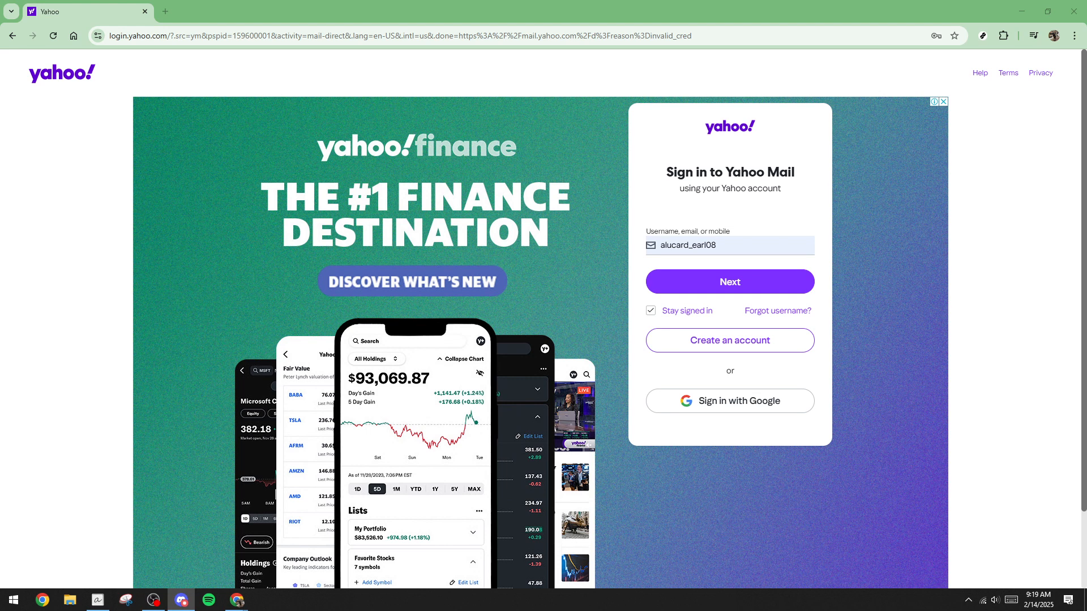
pyautogui.moveTo(1033, 376)
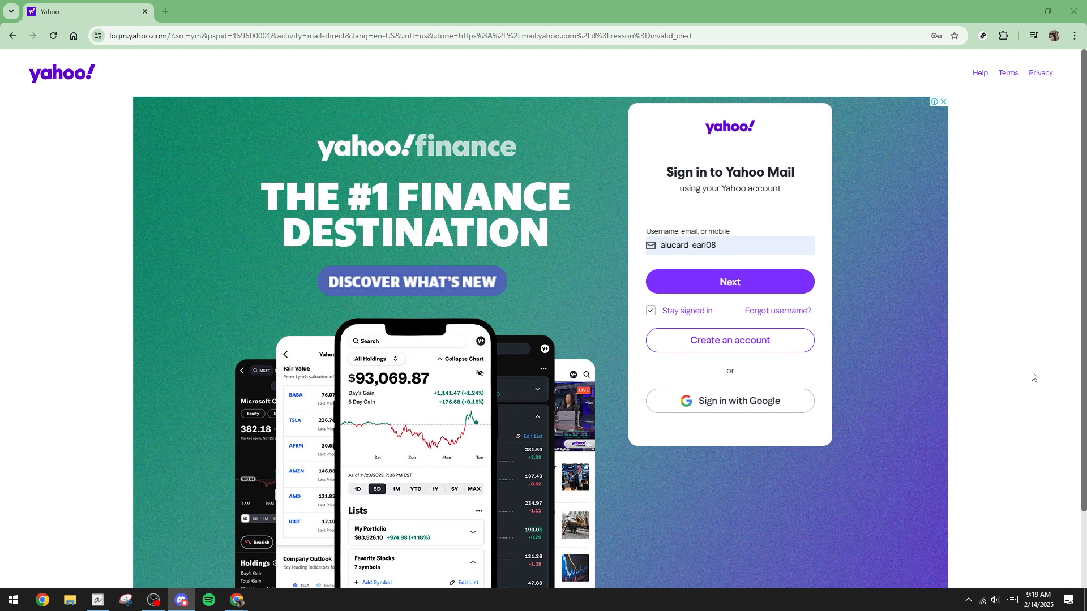
pyautogui.moveTo(122, 48)
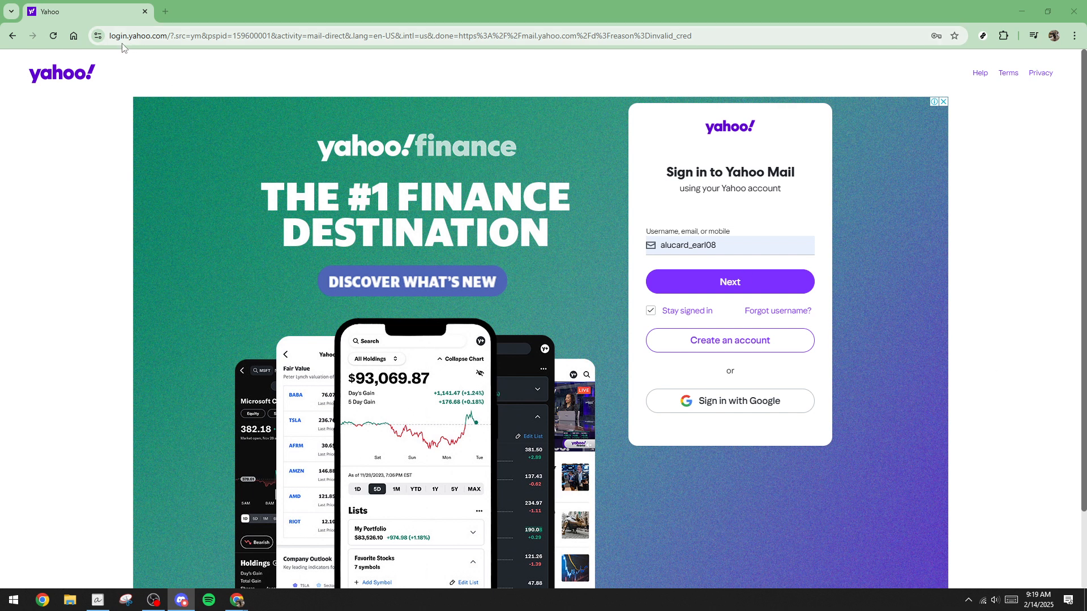
pyautogui.moveTo(404, 130)
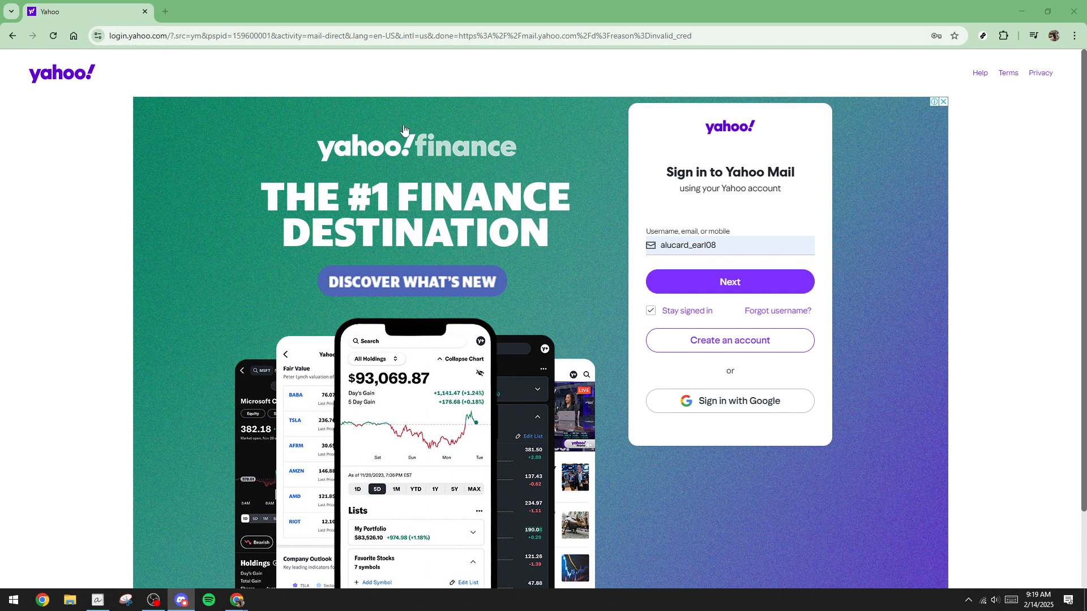
pyautogui.moveTo(766, 167)
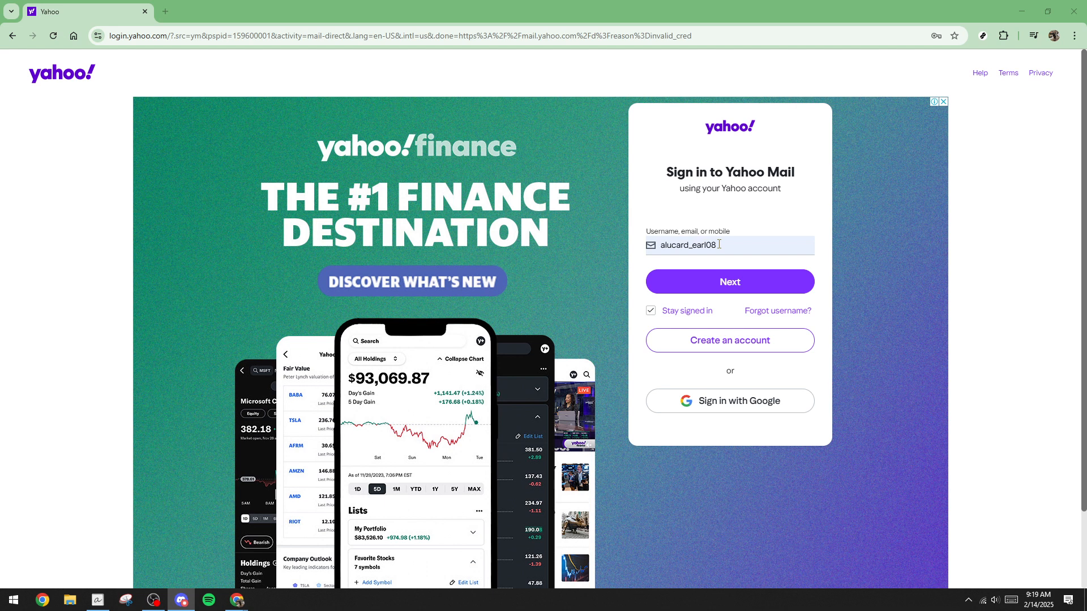
pyautogui.moveTo(754, 289)
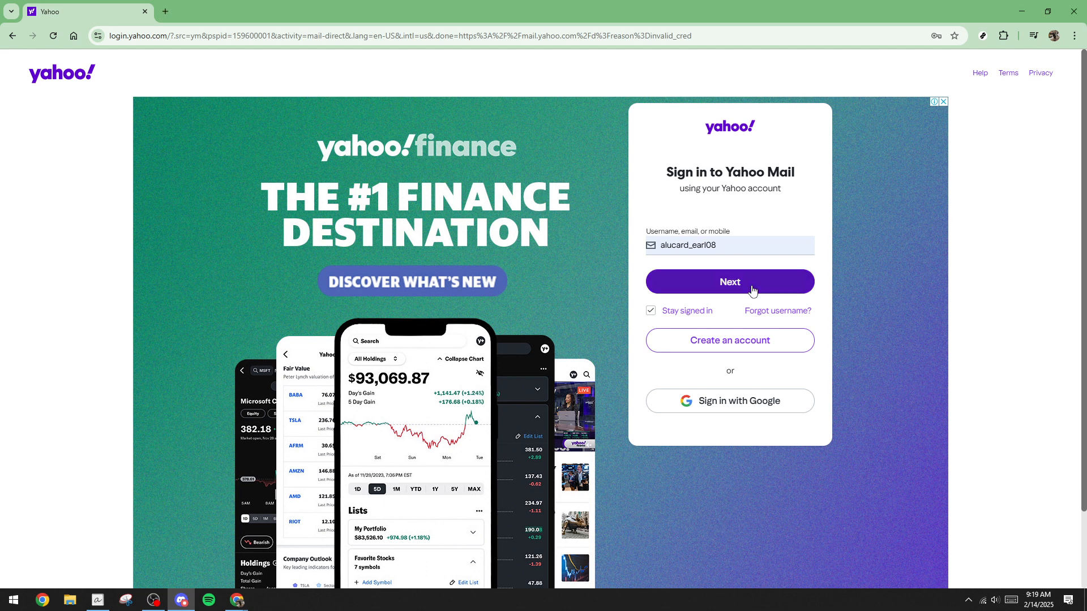
# Submit the Yahoo username, then the password to finish signing in
pyautogui.click(728, 282)
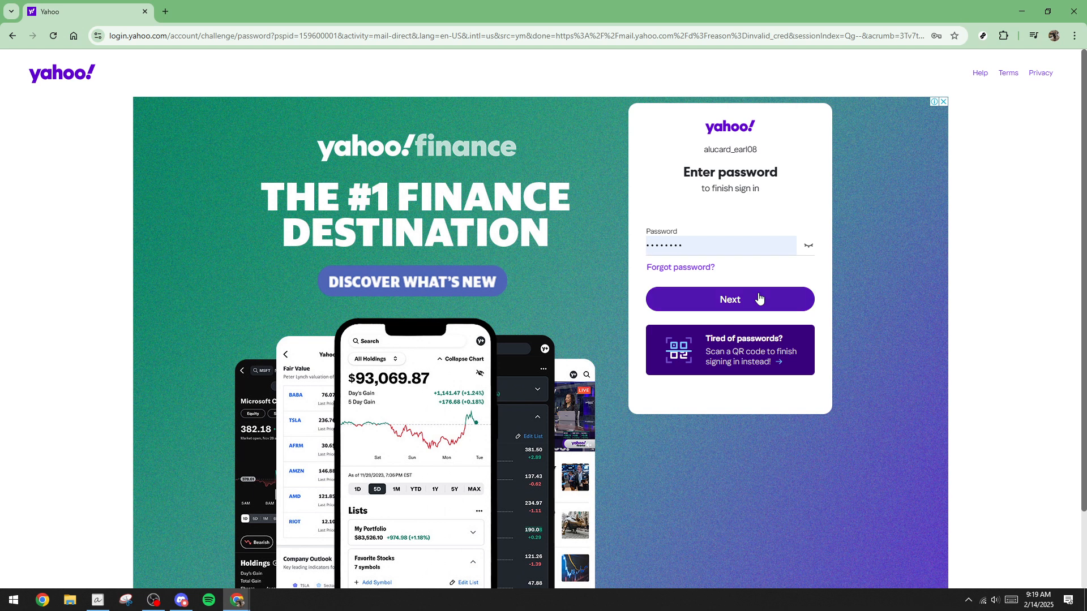
pyautogui.click(729, 299)
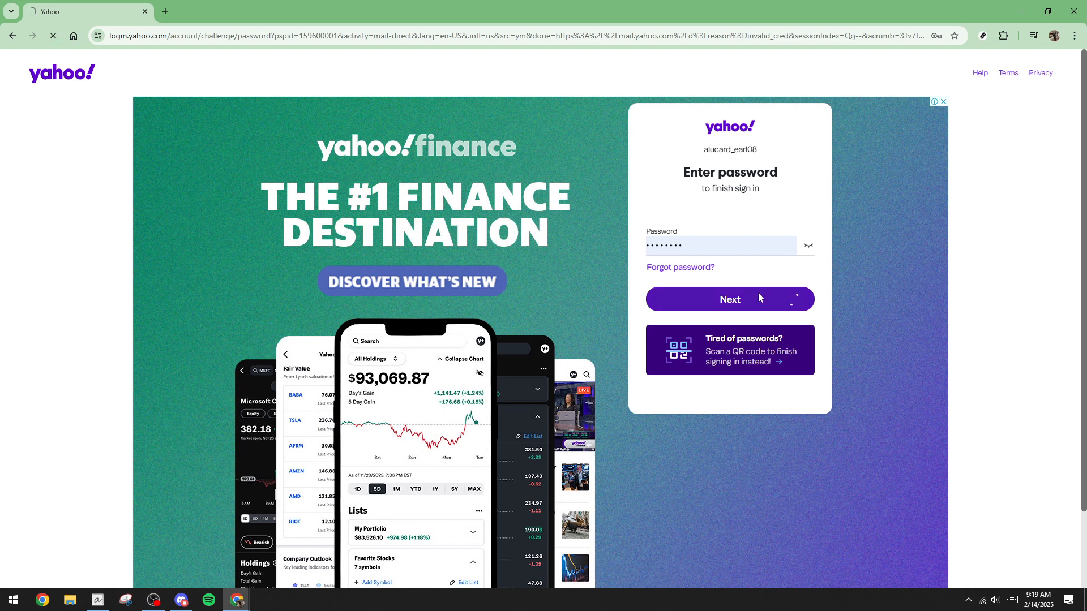
pyautogui.click(729, 299)
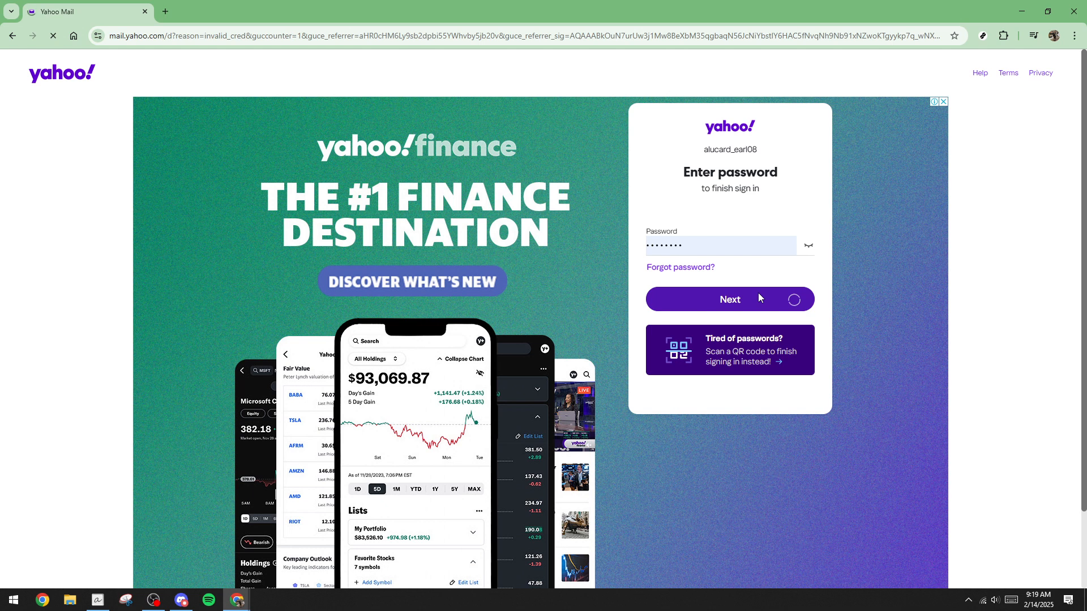
# Show the calendar panel beside the inbox and launch the full calendar in its own tab
pyautogui.click(727, 299)
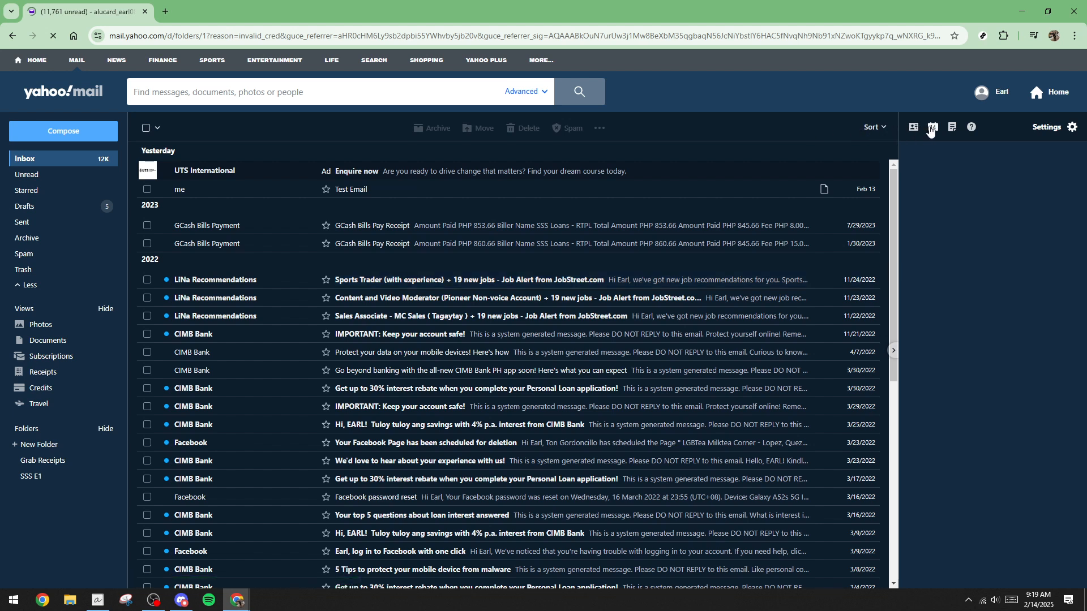
pyautogui.click(932, 127)
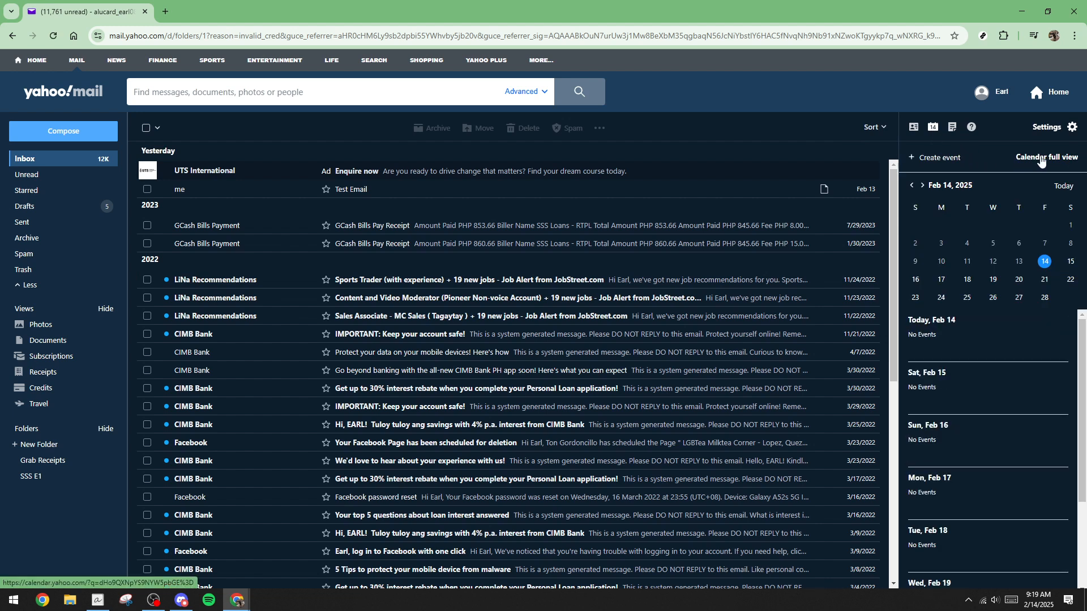
pyautogui.click(1046, 158)
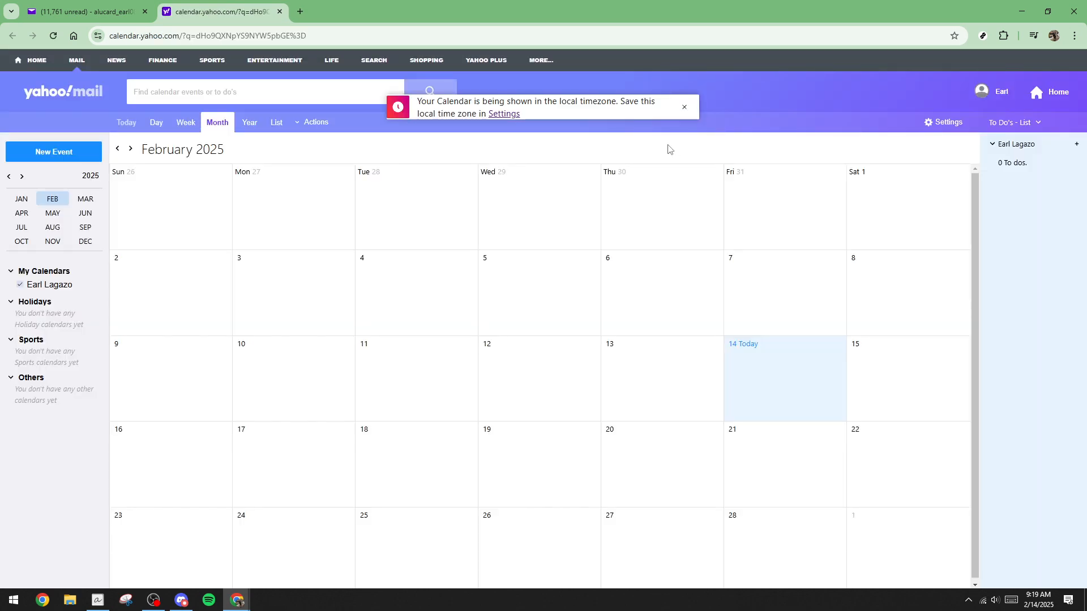
pyautogui.moveTo(803, 150)
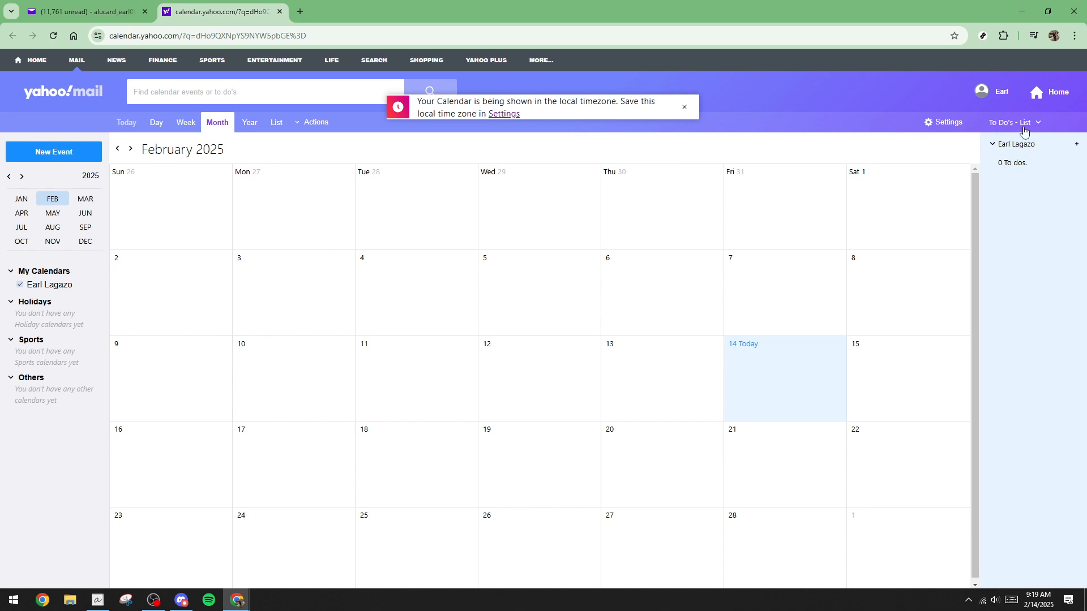
# Start a new to-do from the To Do's list menu
pyautogui.click(1014, 122)
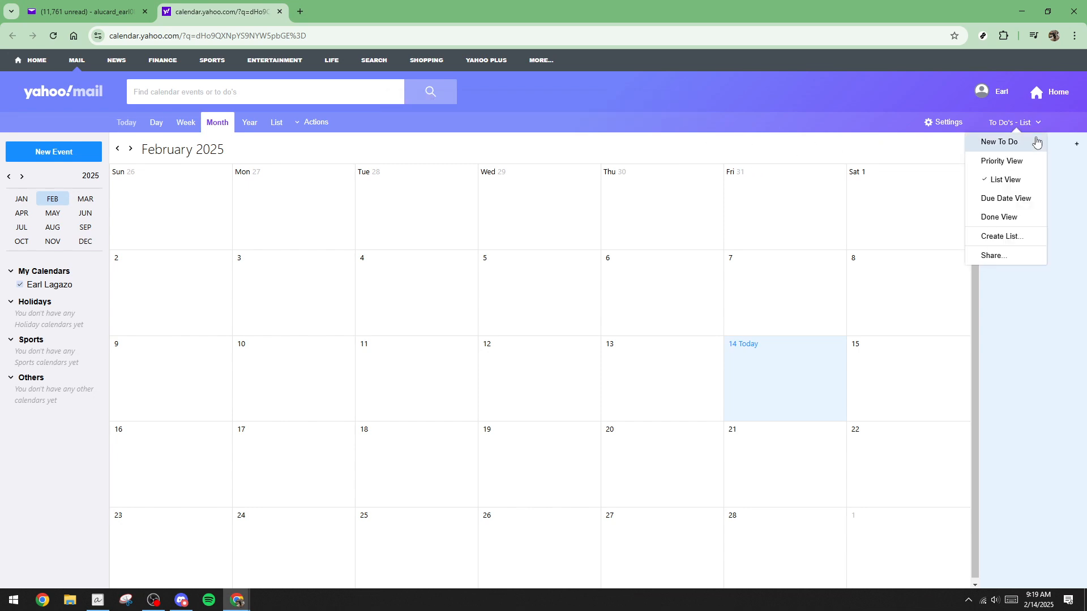
pyautogui.moveTo(998, 146)
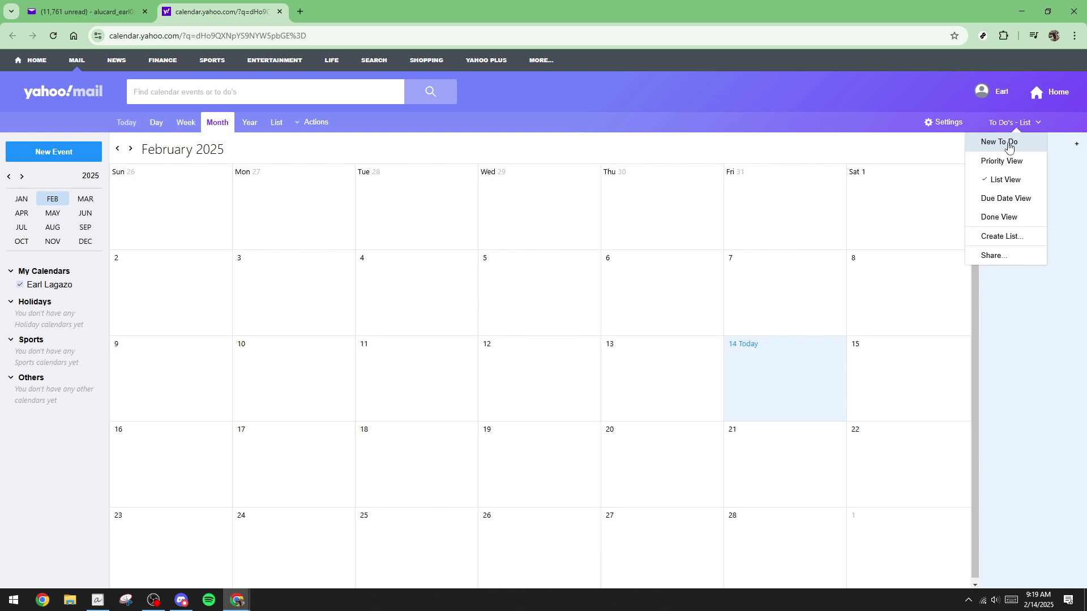
pyautogui.click(996, 141)
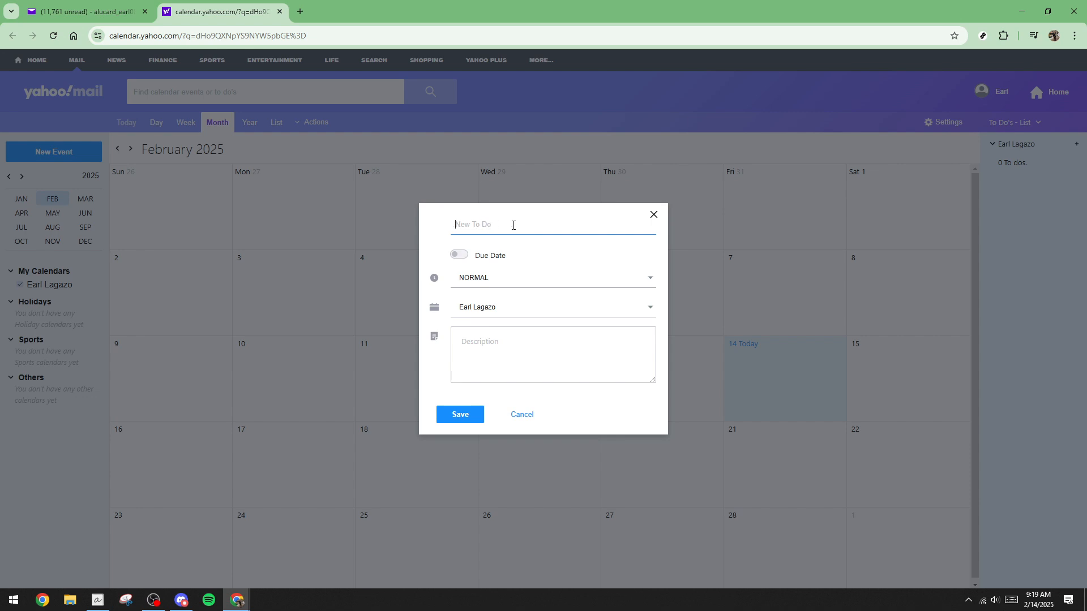
# Fill the to-do with title 'Clean', NORMAL priority and description 'Clean the house'
pyautogui.write('C')
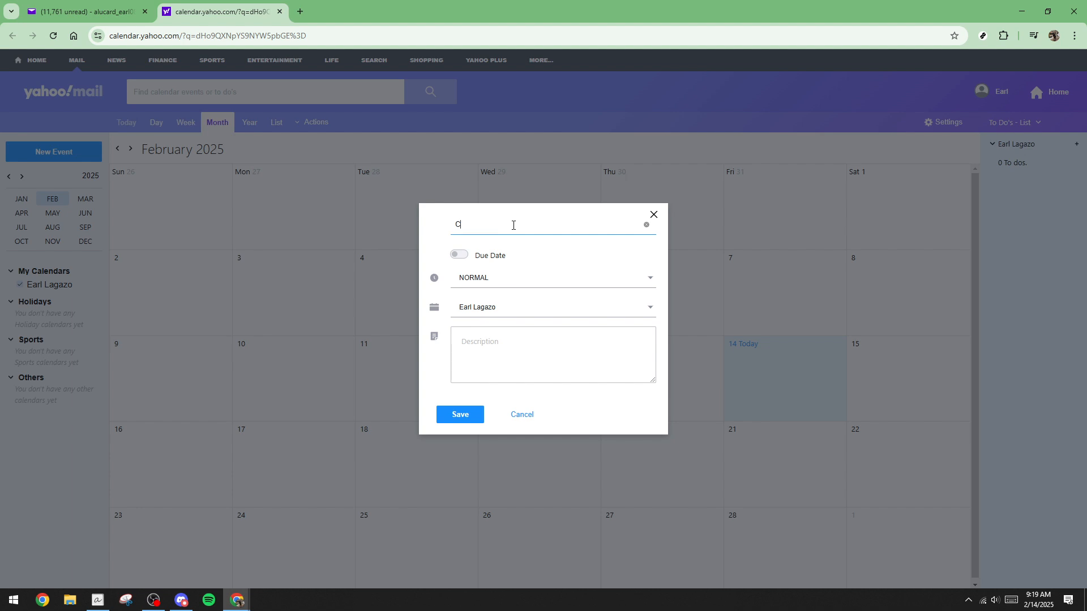
pyautogui.write('lean')
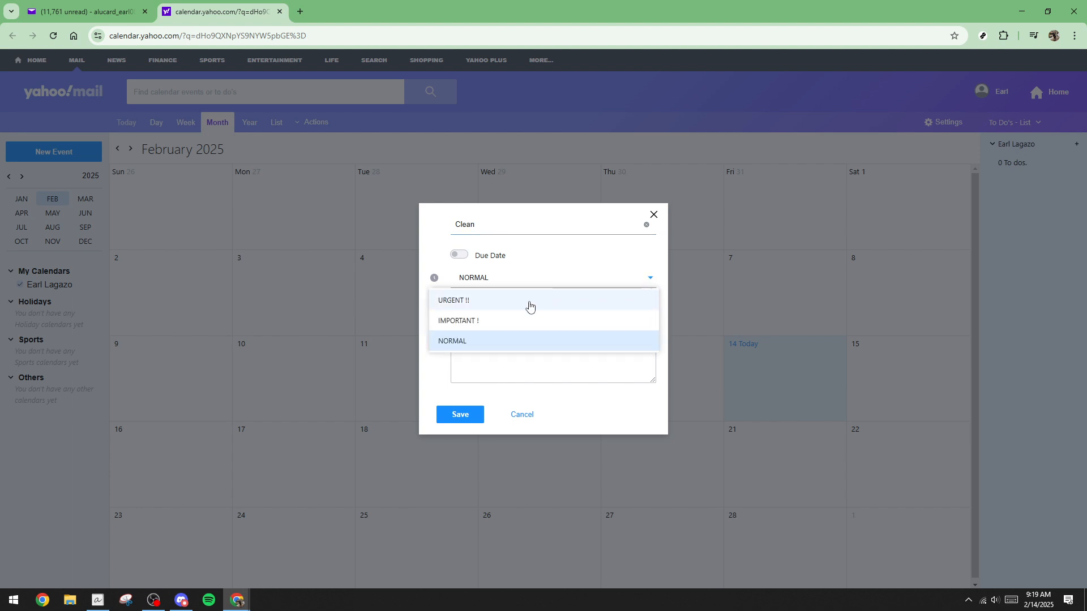
pyautogui.moveTo(650, 284)
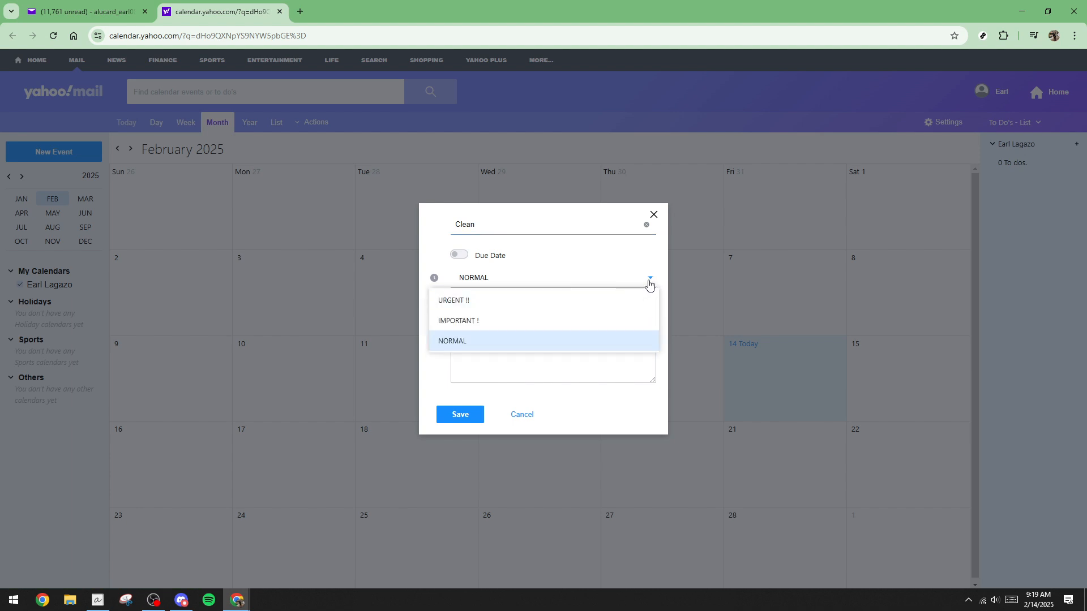
pyautogui.click(452, 340)
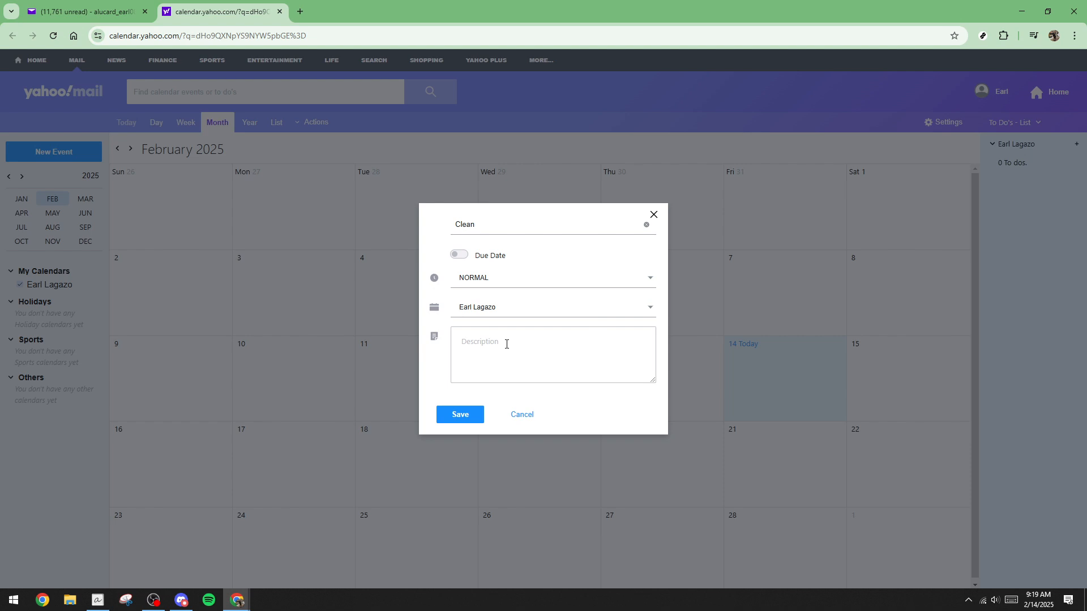
pyautogui.click(552, 354)
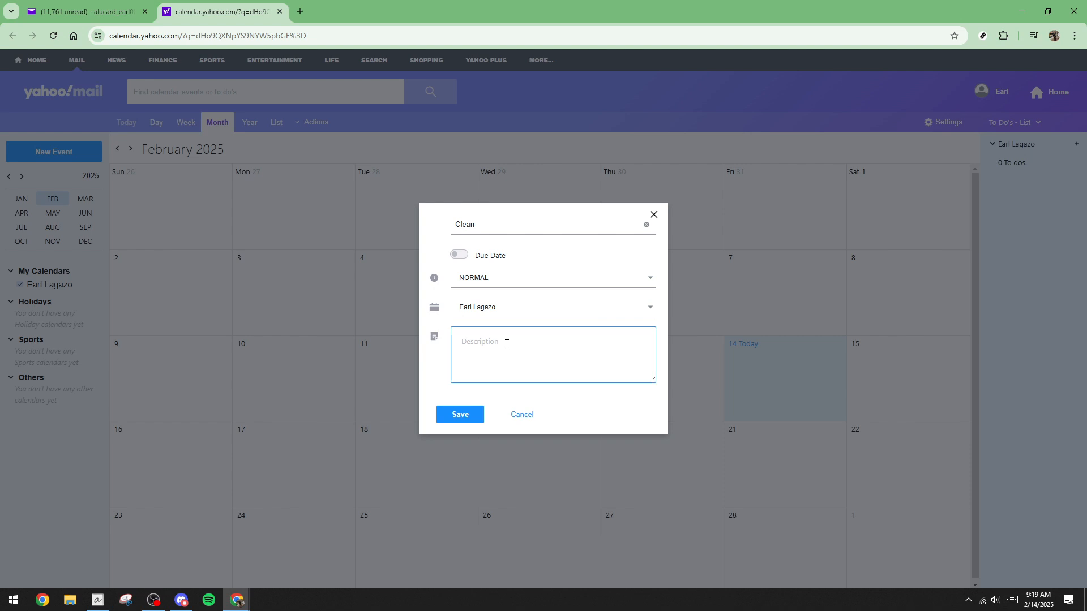
pyautogui.write('Clean')
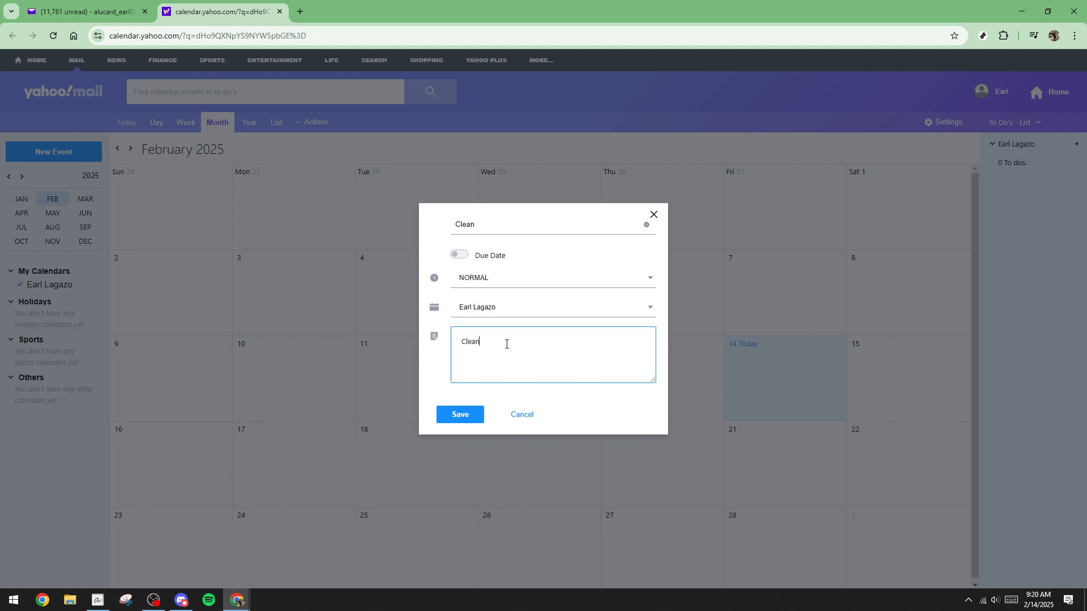
pyautogui.write('the ho')
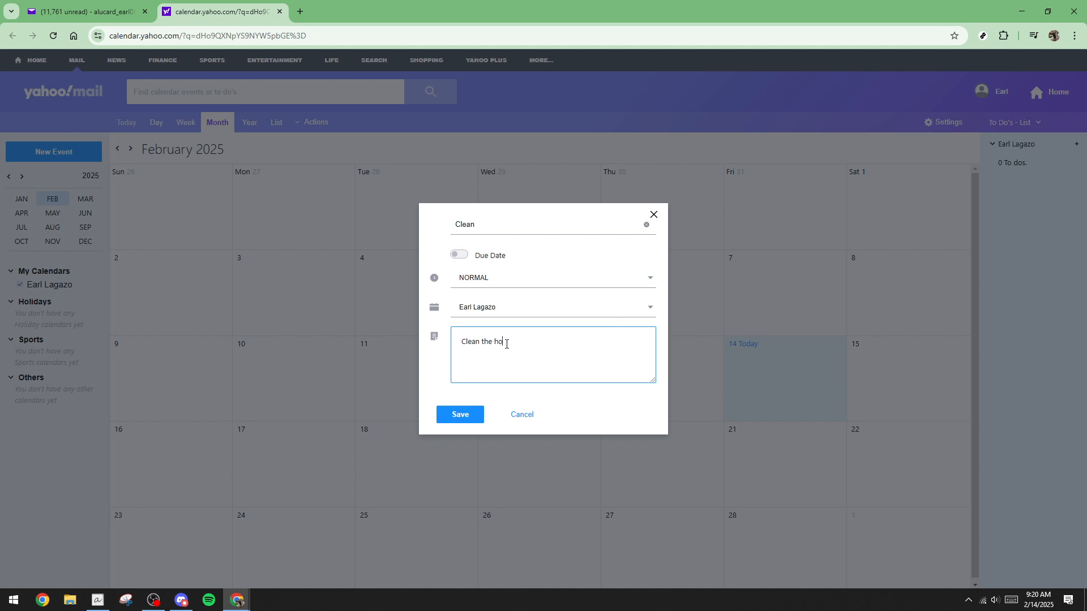
pyautogui.write('use')
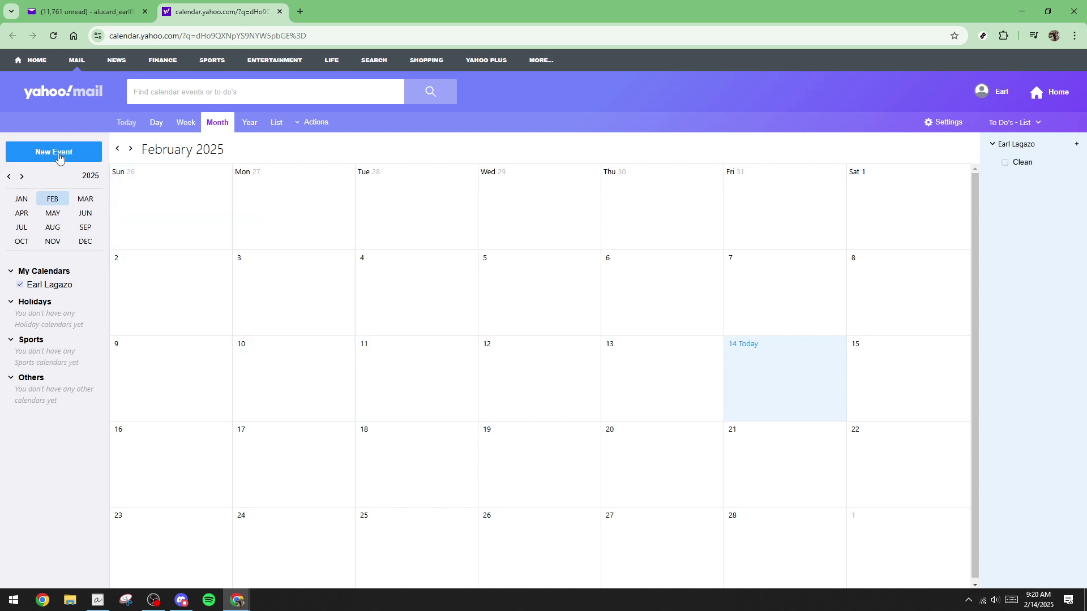
# Start a new event for Feb 14, 2025, 10:00–11:00 AM with the title field active
pyautogui.click(54, 151)
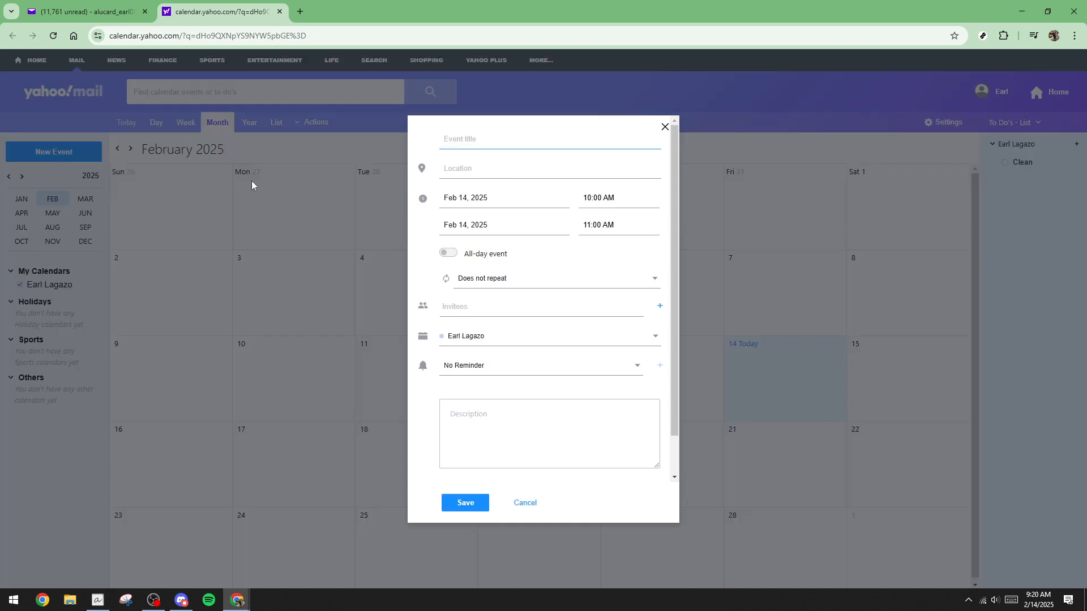
pyautogui.click(549, 138)
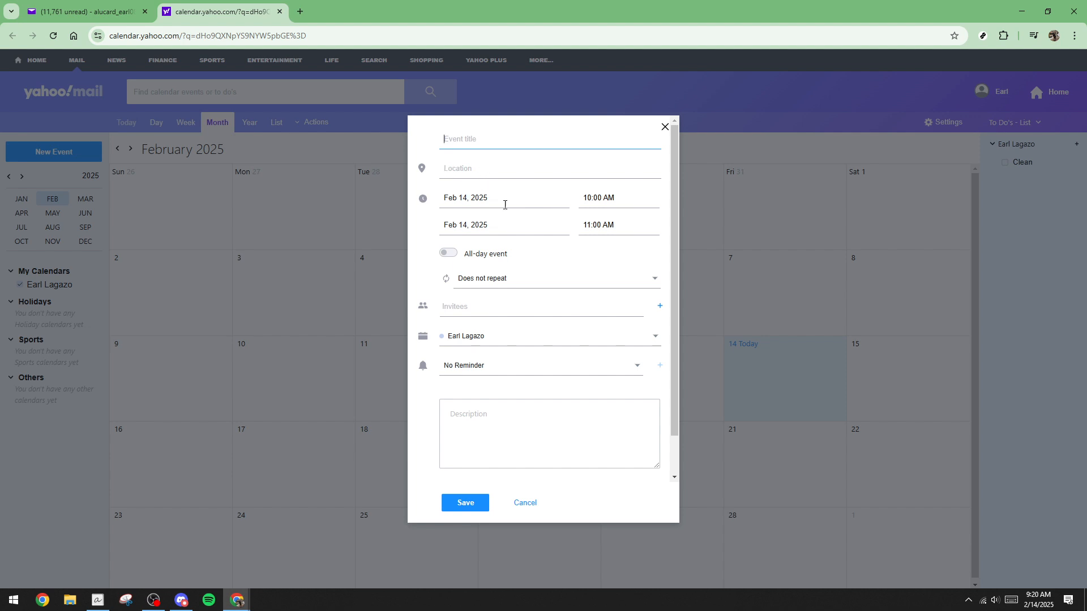
pyautogui.moveTo(532, 389)
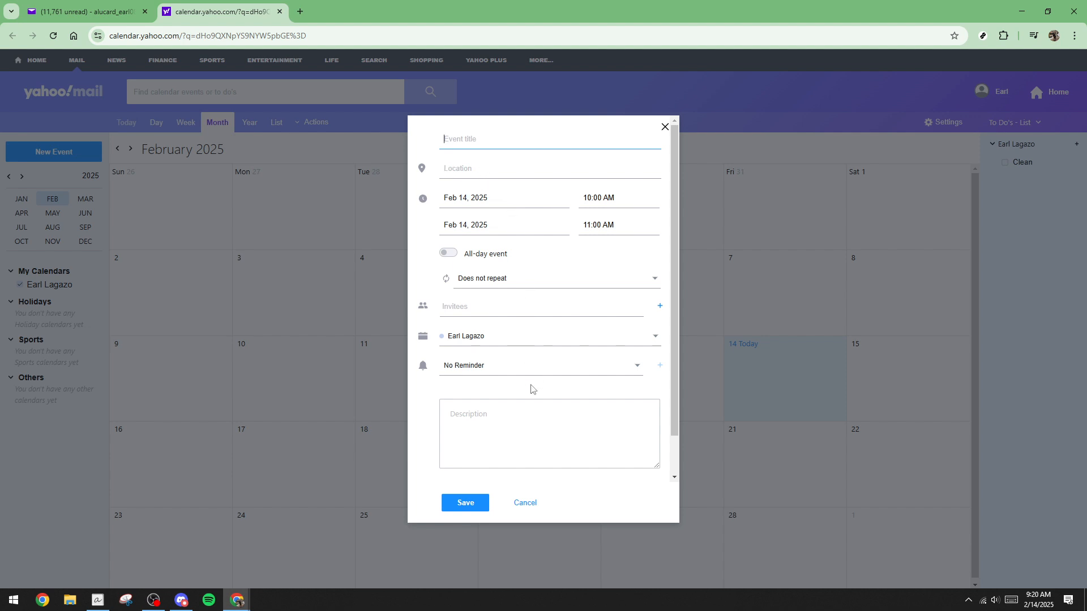
pyautogui.moveTo(637, 376)
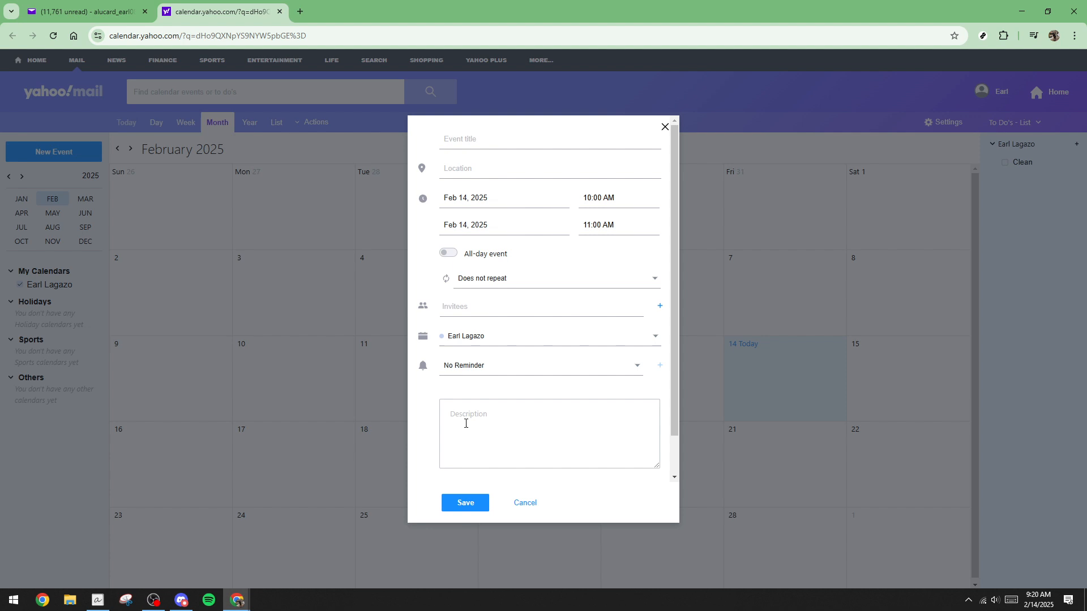
pyautogui.moveTo(473, 511)
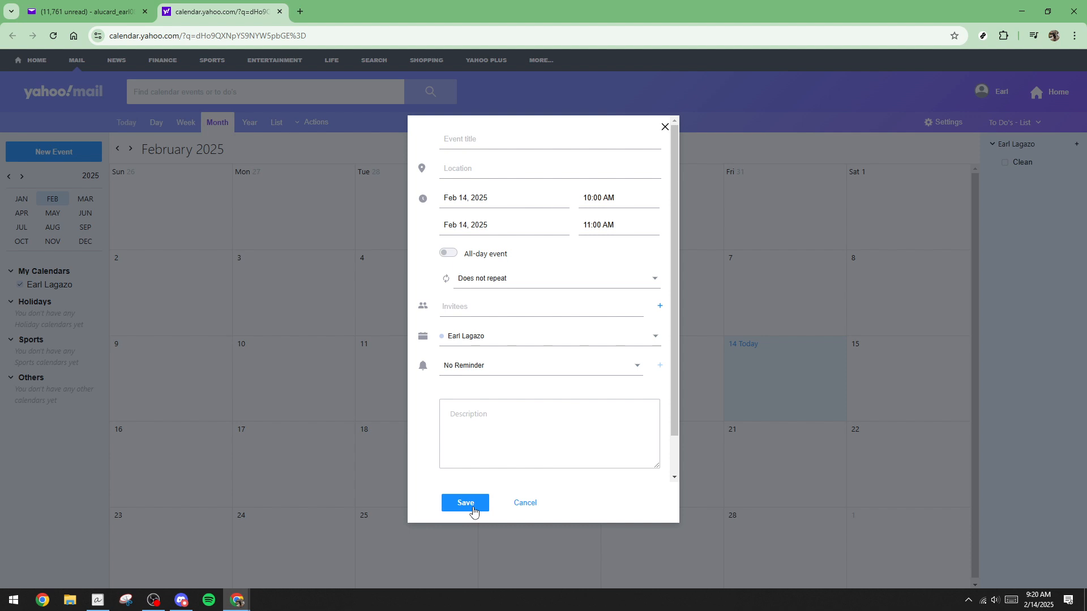
pyautogui.moveTo(451, 507)
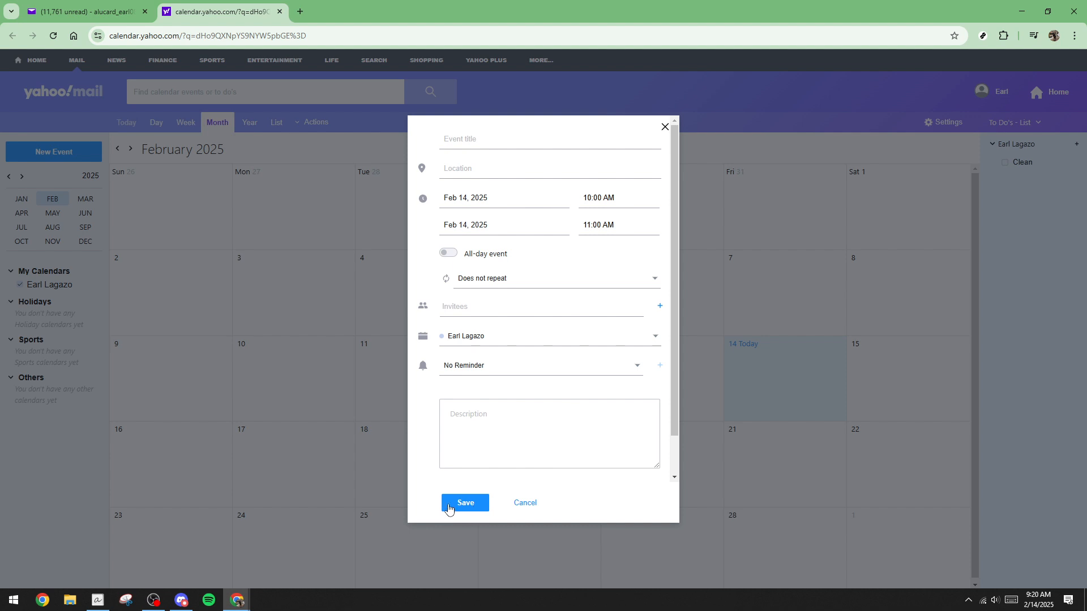
pyautogui.moveTo(407, 500)
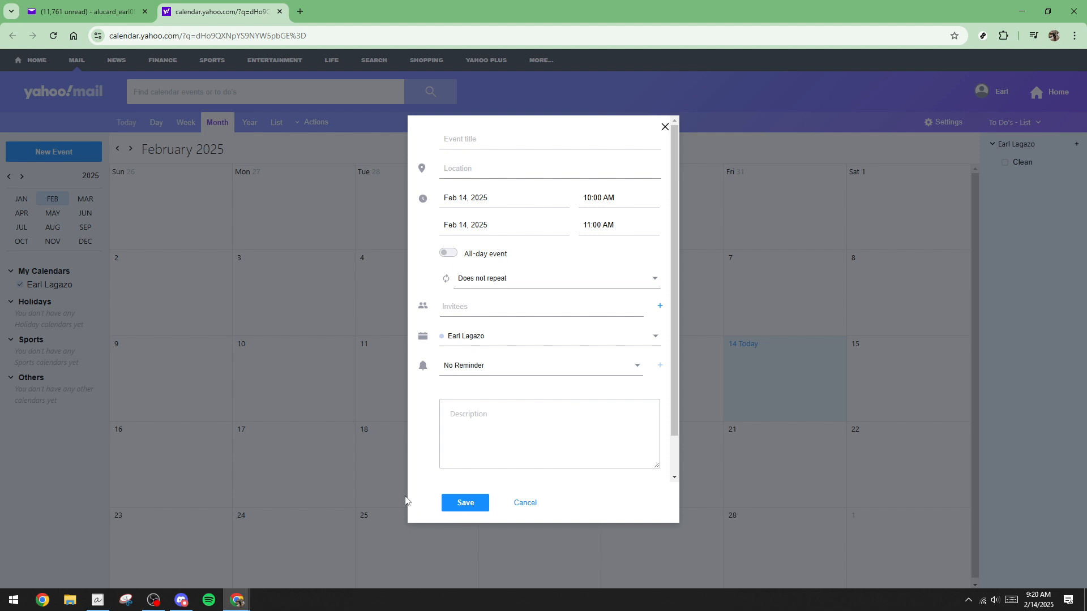